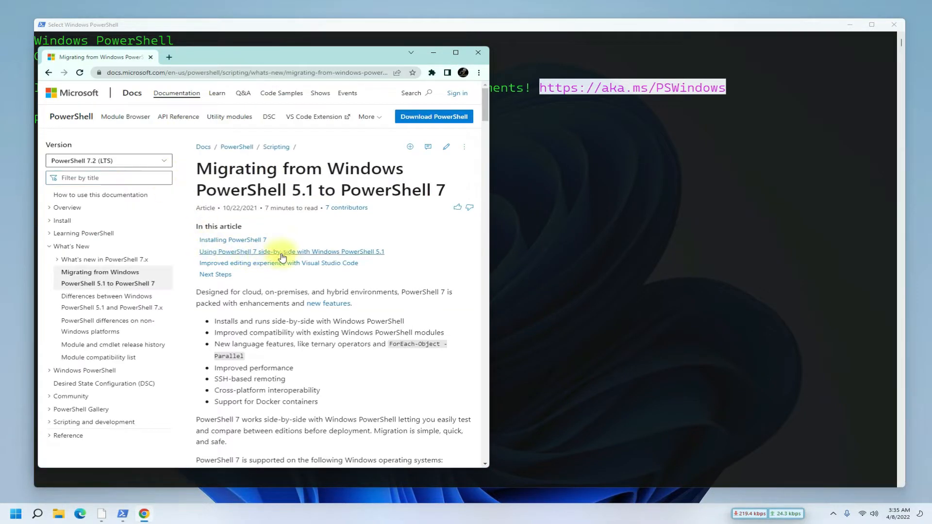
Navigate from the migration article to the 'Installing the MSI package' section of the Windows install page.
left_click(290, 252)
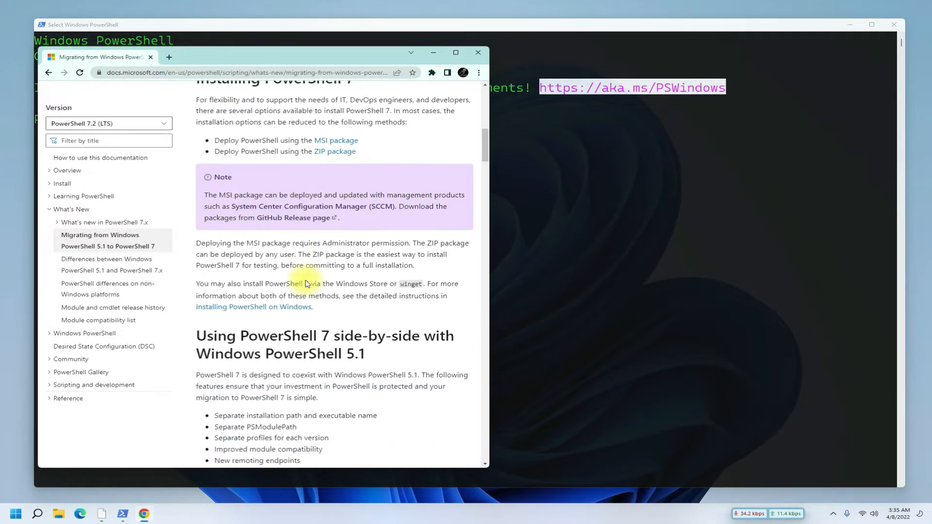
scroll("down", 3)
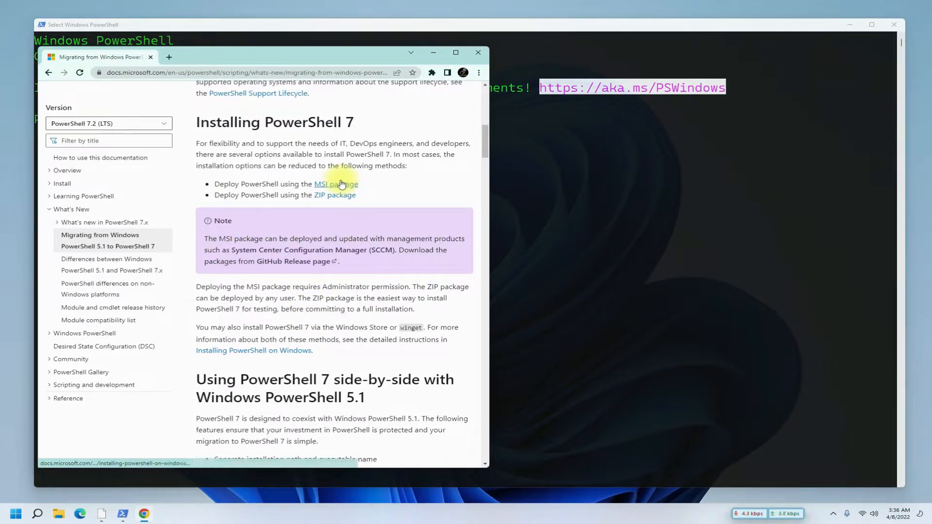
left_click(336, 184)
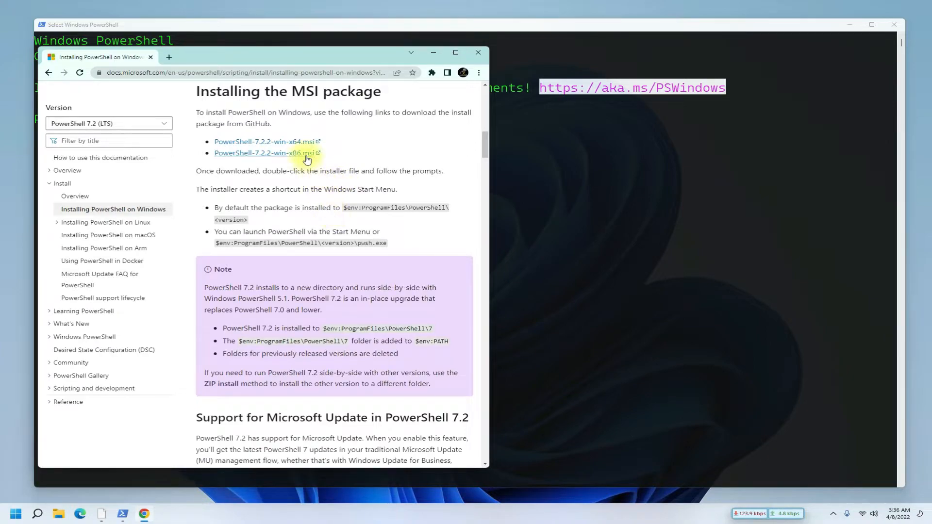
Download PowerShell-7.2.2-win-x64.msi and launch the installer from the downloads.
left_click(268, 153)
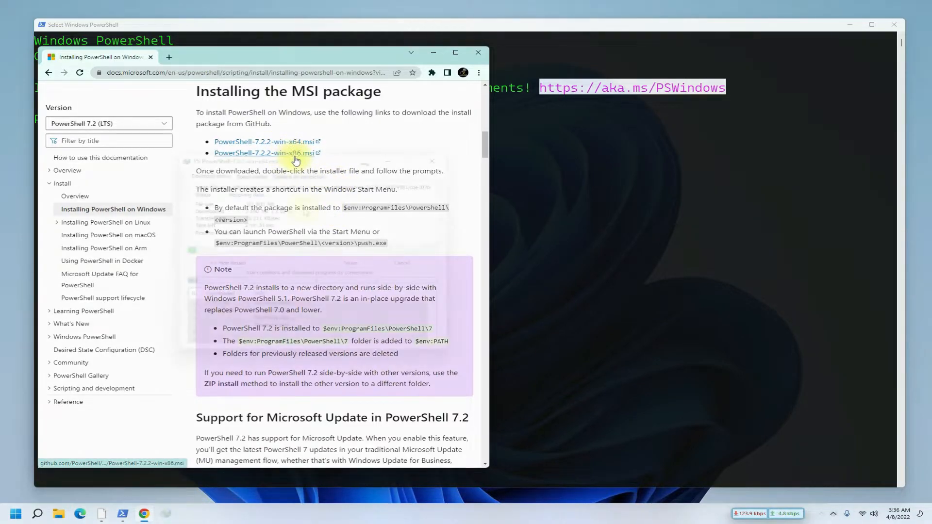
left_click(265, 142)
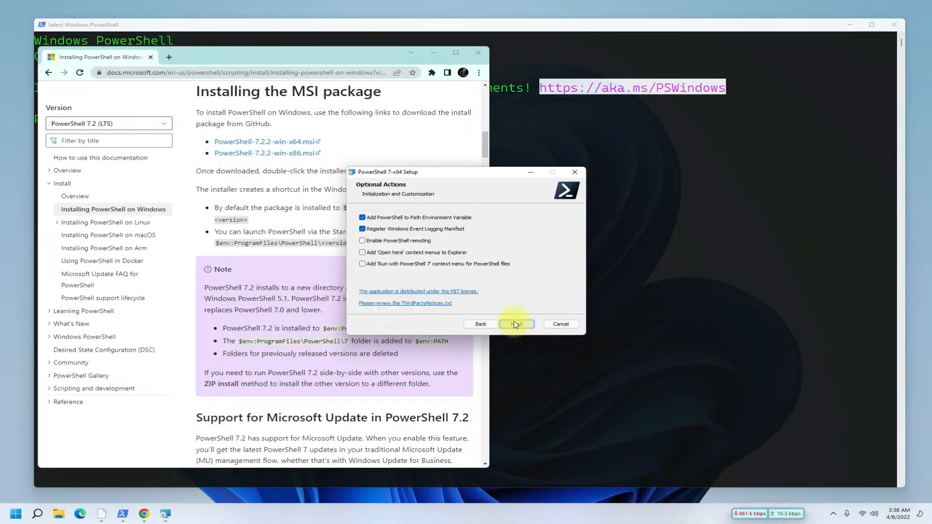
mouse_move(395, 243)
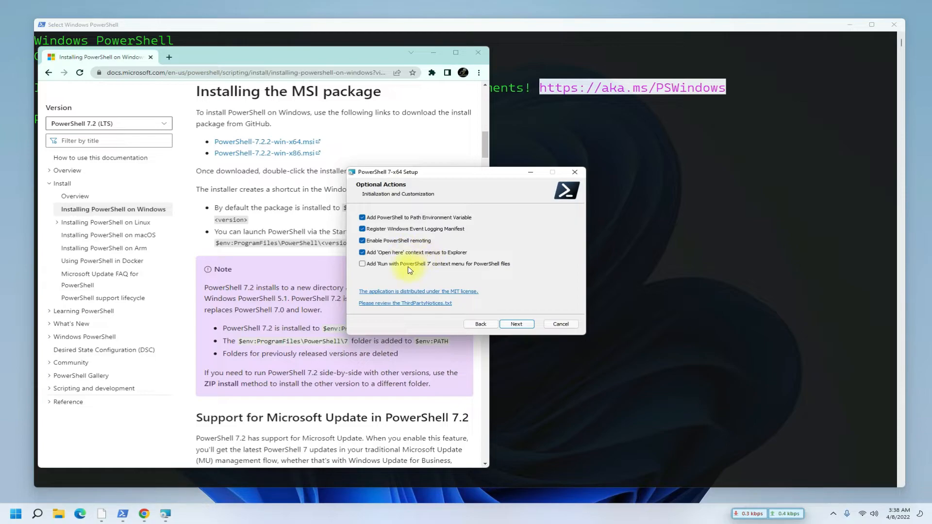
Enable the 'Run with PowerShell 7' context menu option and complete the installation.
left_click(362, 264)
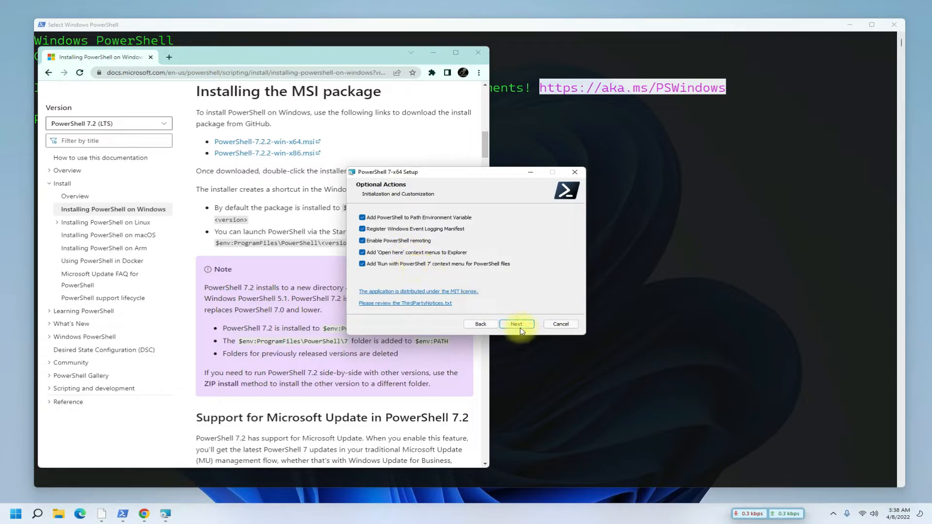
left_click(514, 324)
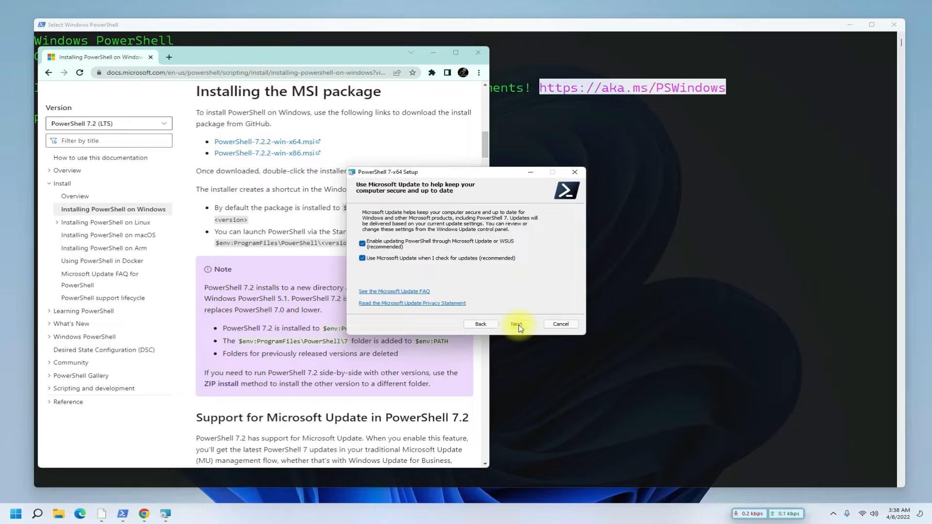
left_click(515, 324)
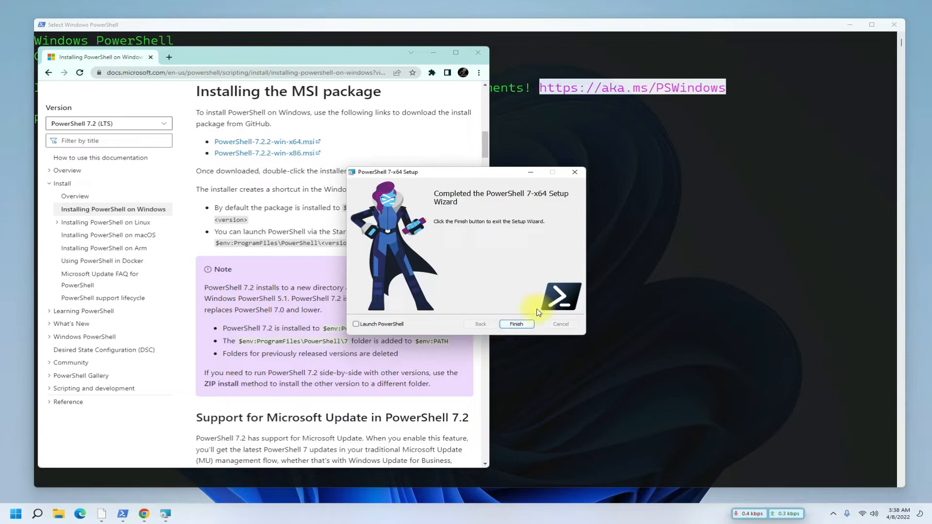
left_click(514, 324)
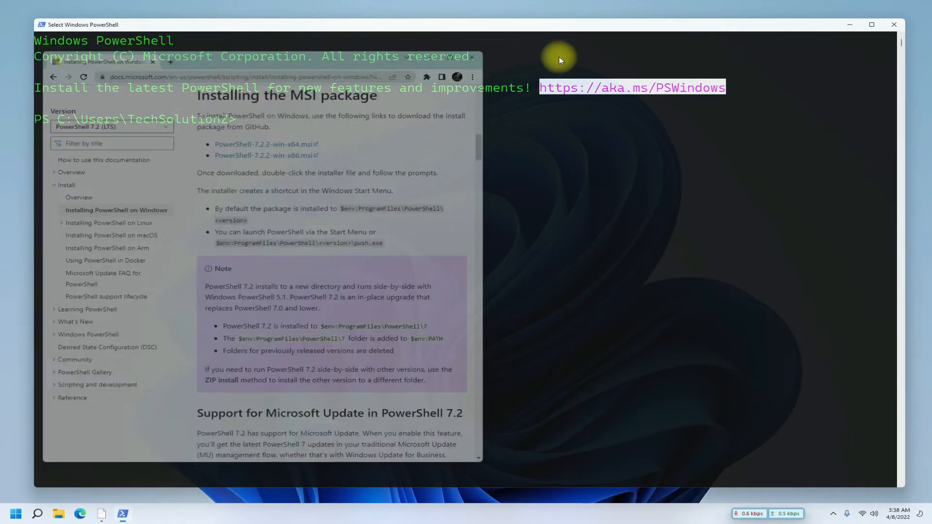
Launch PowerShell 7 (x64) as administrator from Start search 'power' and enter 'clear'.
left_click(14, 512)
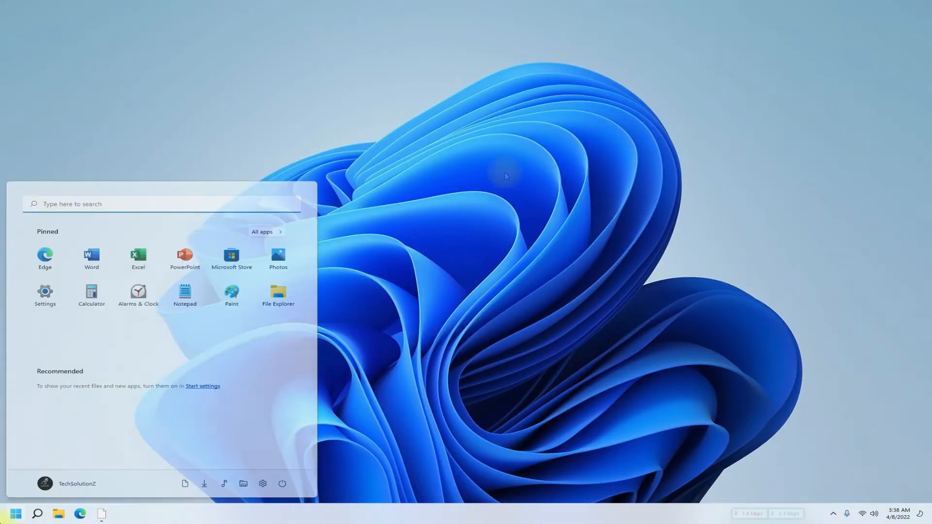
type("powerShell 7 (x64")
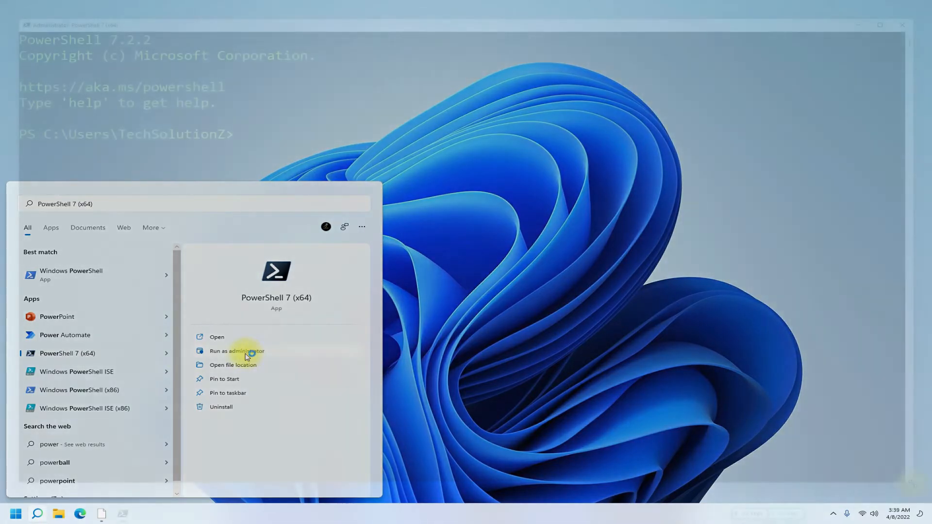
left_click(236, 351)
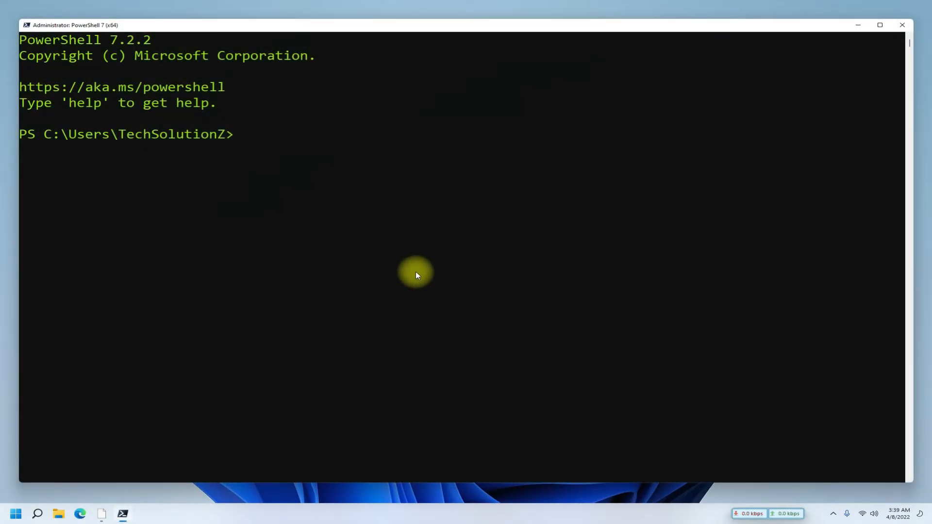
mouse_move(434, 271)
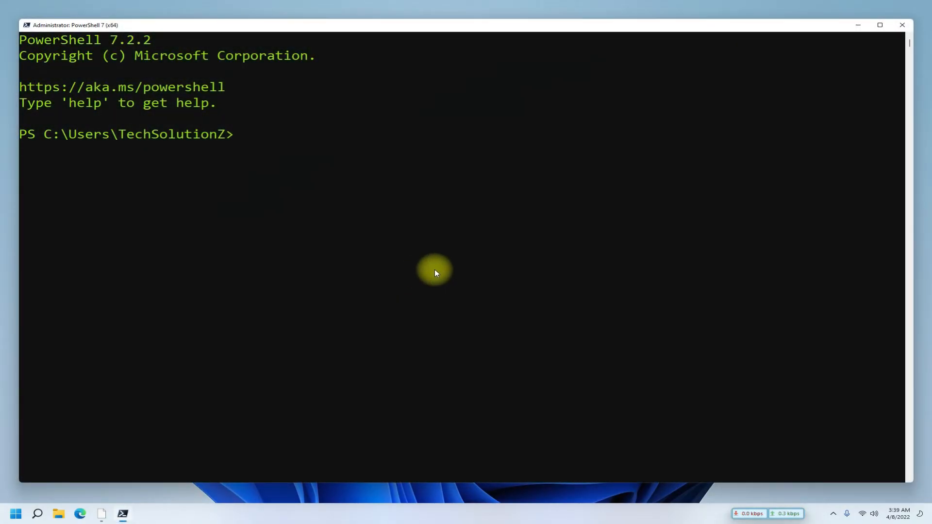
type("clear")
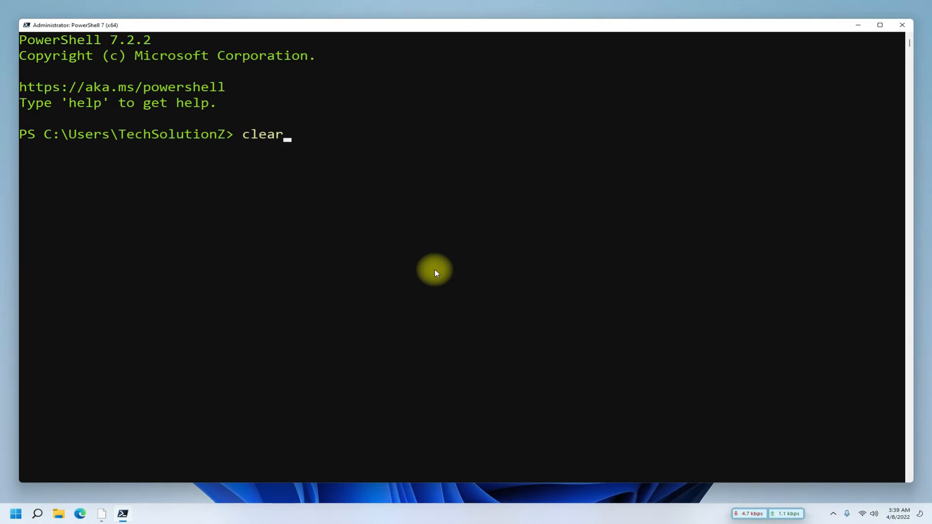